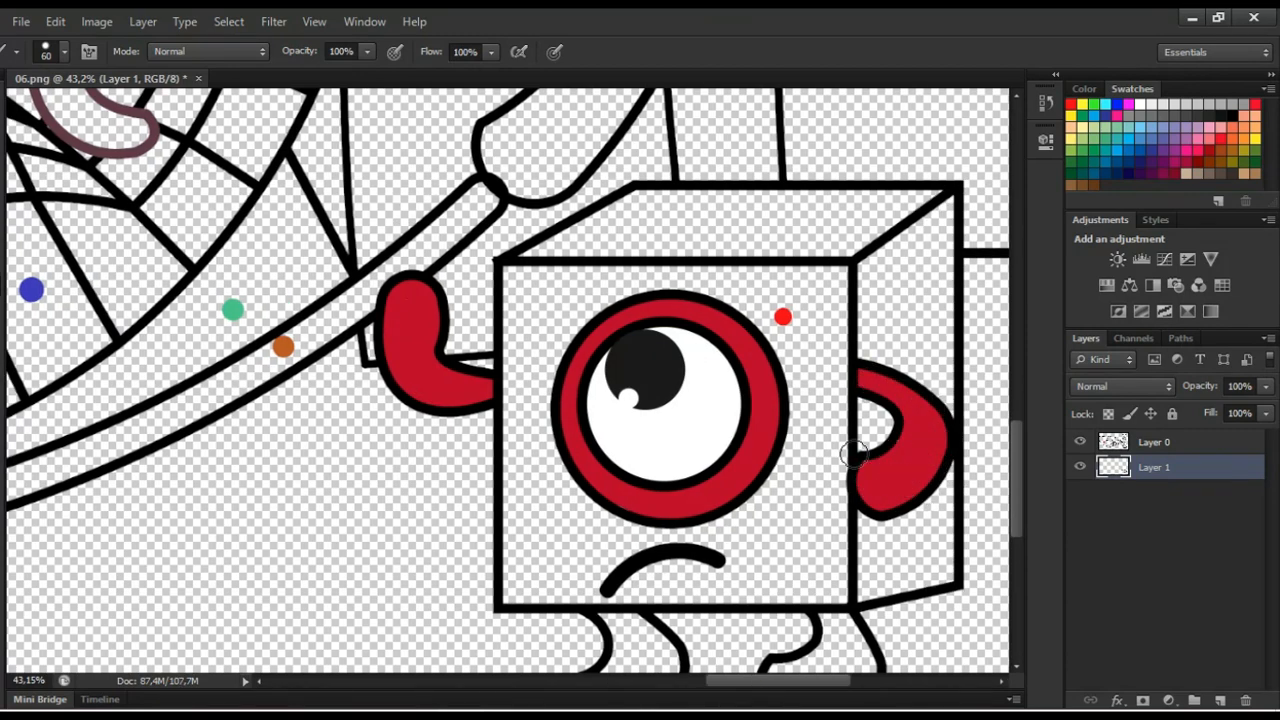
Add Layer 2 and brush the small block character's body red
{"action": "scroll", "scroll_direction": "down", "scroll_amount": 3}
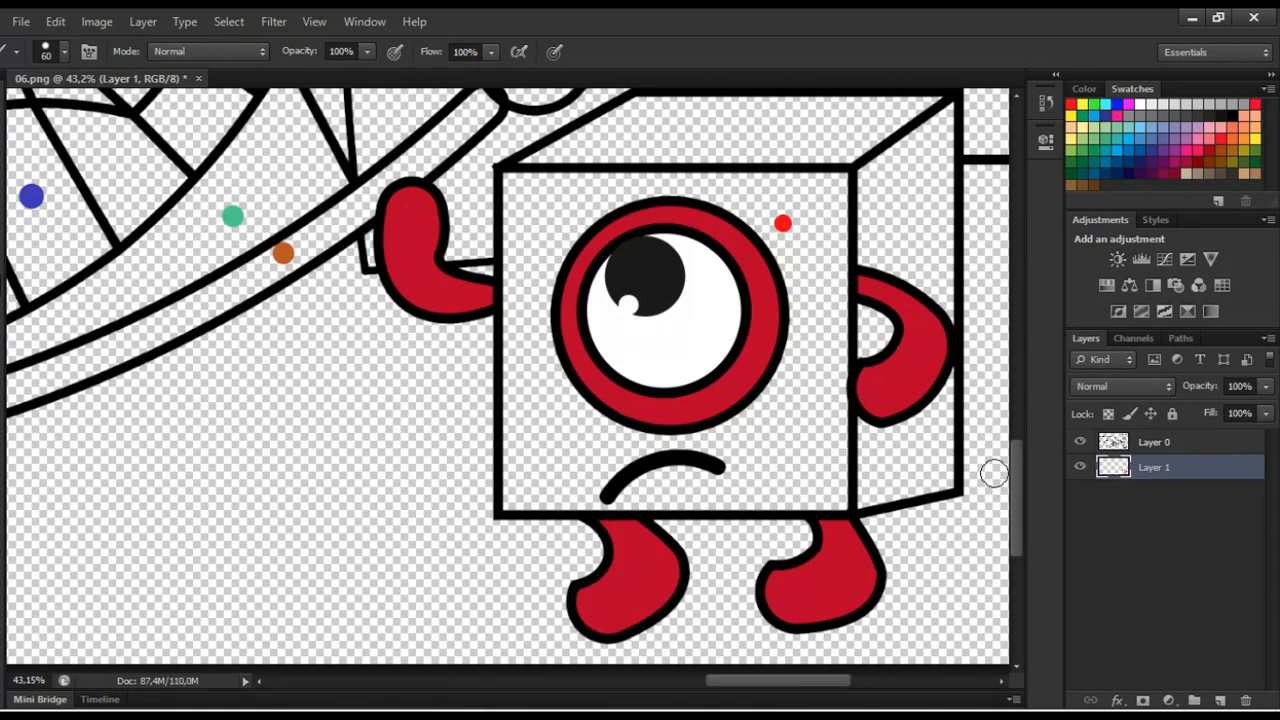
{"action": "left_click", "coordinate": [1218, 700]}
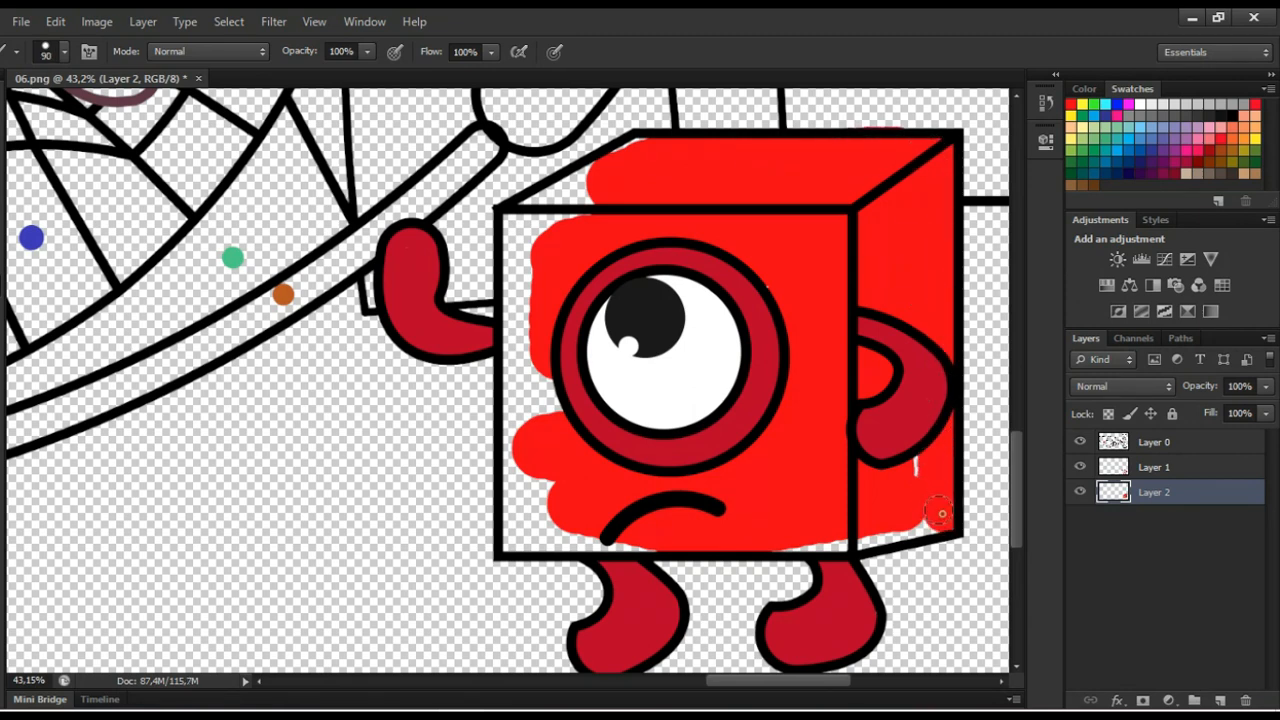
{"action": "left_click_drag", "start_coordinate": [940, 512], "coordinate": [516, 250]}
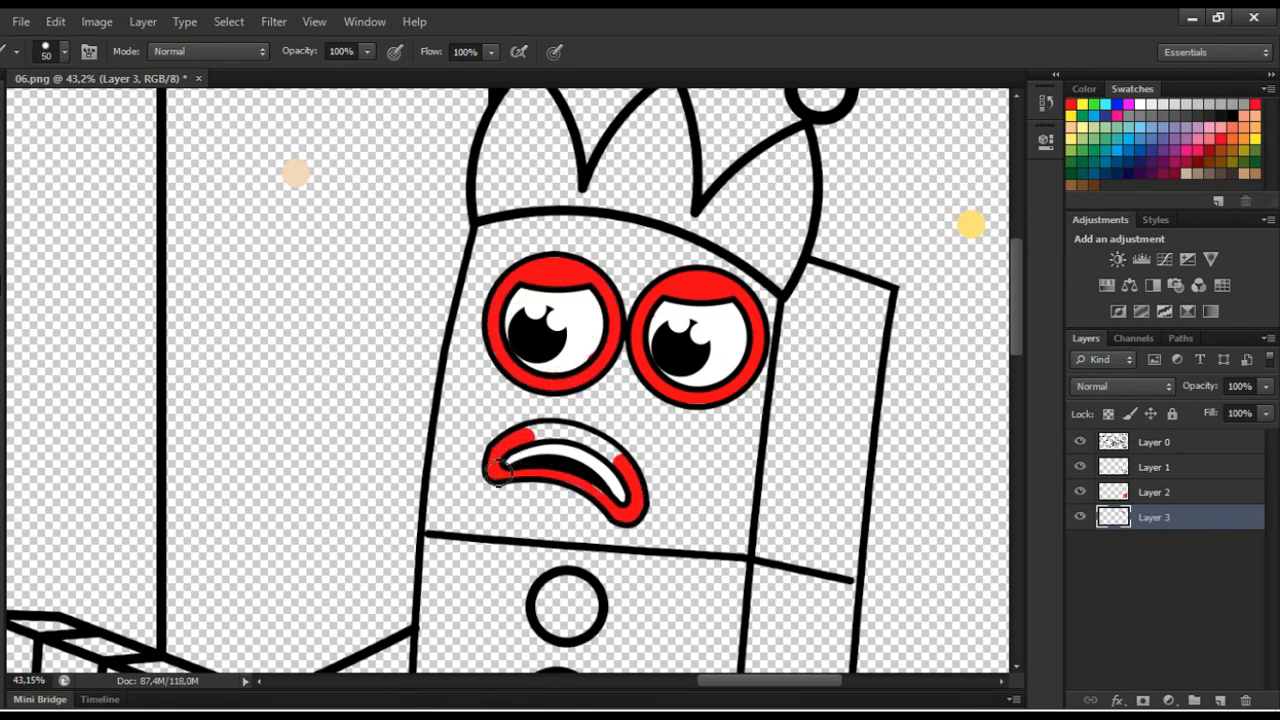
Scroll the canvas to reach the tall character's eye rims, mouth and crown
{"action": "scroll", "scroll_direction": "up", "scroll_amount": 3}
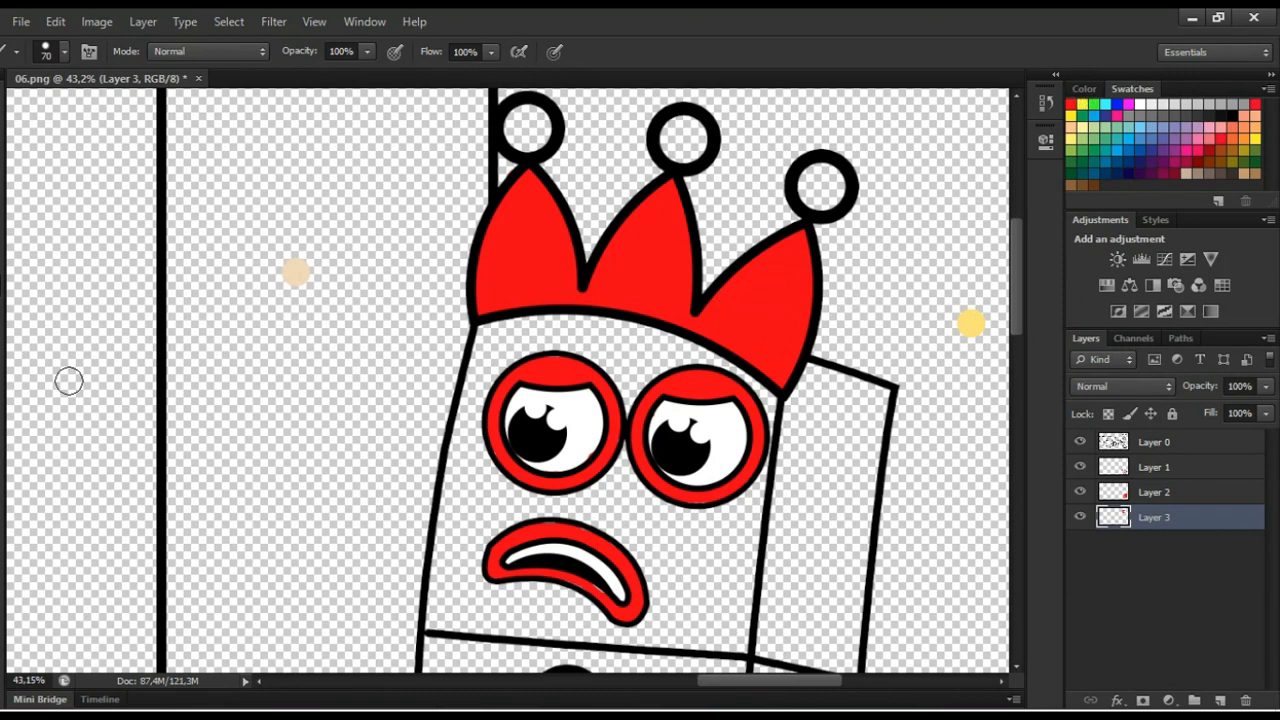
{"action": "scroll", "scroll_direction": "down", "scroll_amount": 3}
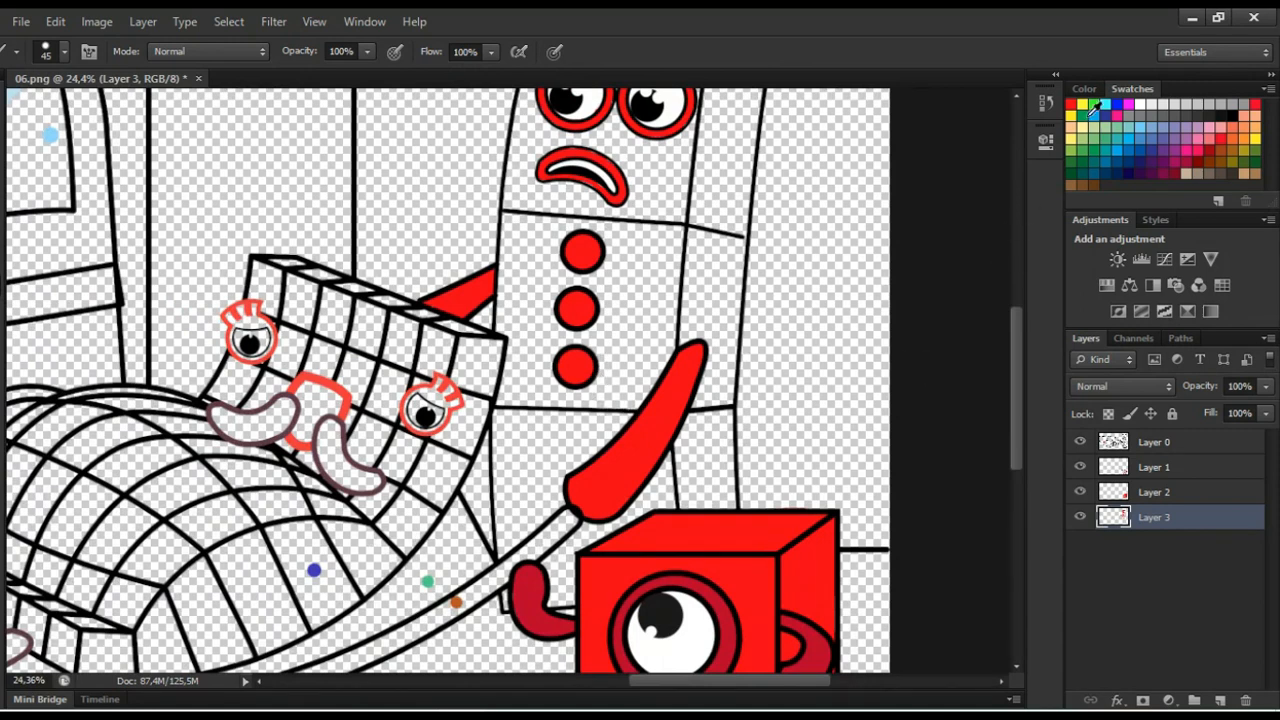
Add Layer 4 for the tall character's yellow body fill
{"action": "left_click", "coordinate": [1200, 700]}
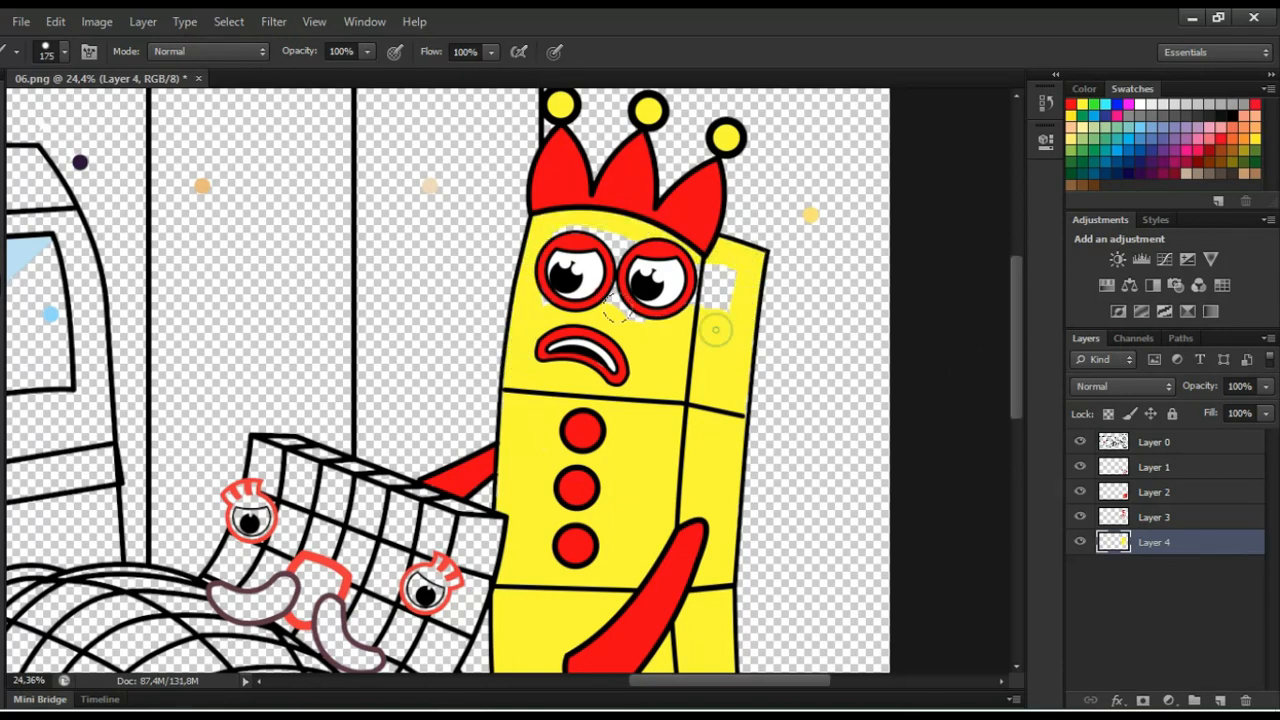
{"action": "scroll", "scroll_direction": "down", "scroll_amount": 3}
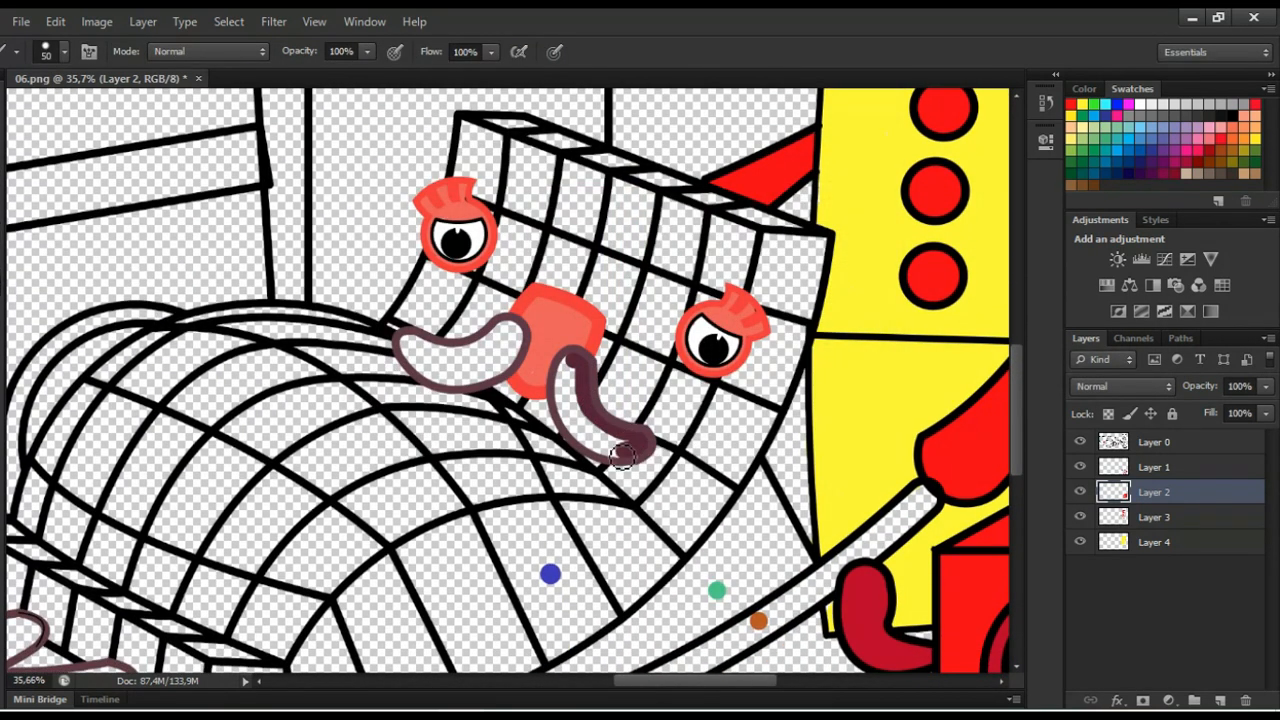
Brush the lying character's moustache and feet dark maroon and the stretcher cloth green
{"action": "left_click_drag", "start_coordinate": [620, 458], "coordinate": [480, 358]}
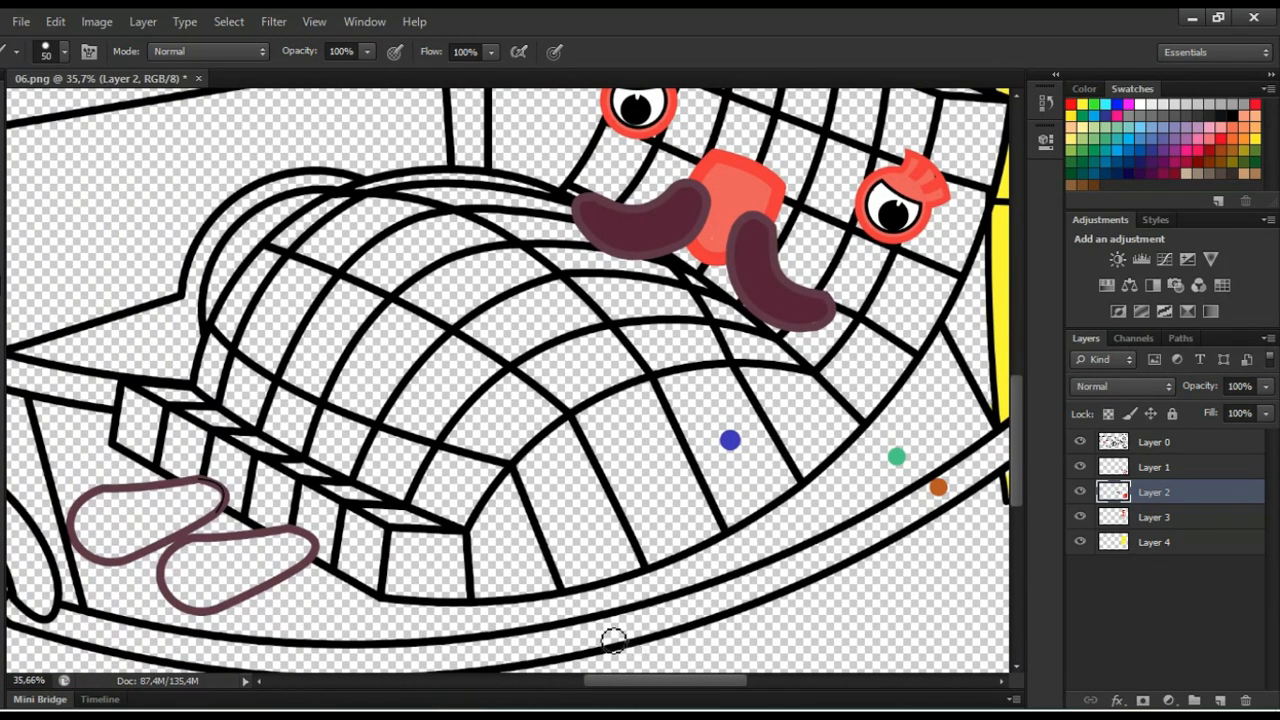
{"action": "left_click_drag", "start_coordinate": [200, 520], "coordinate": [230, 560]}
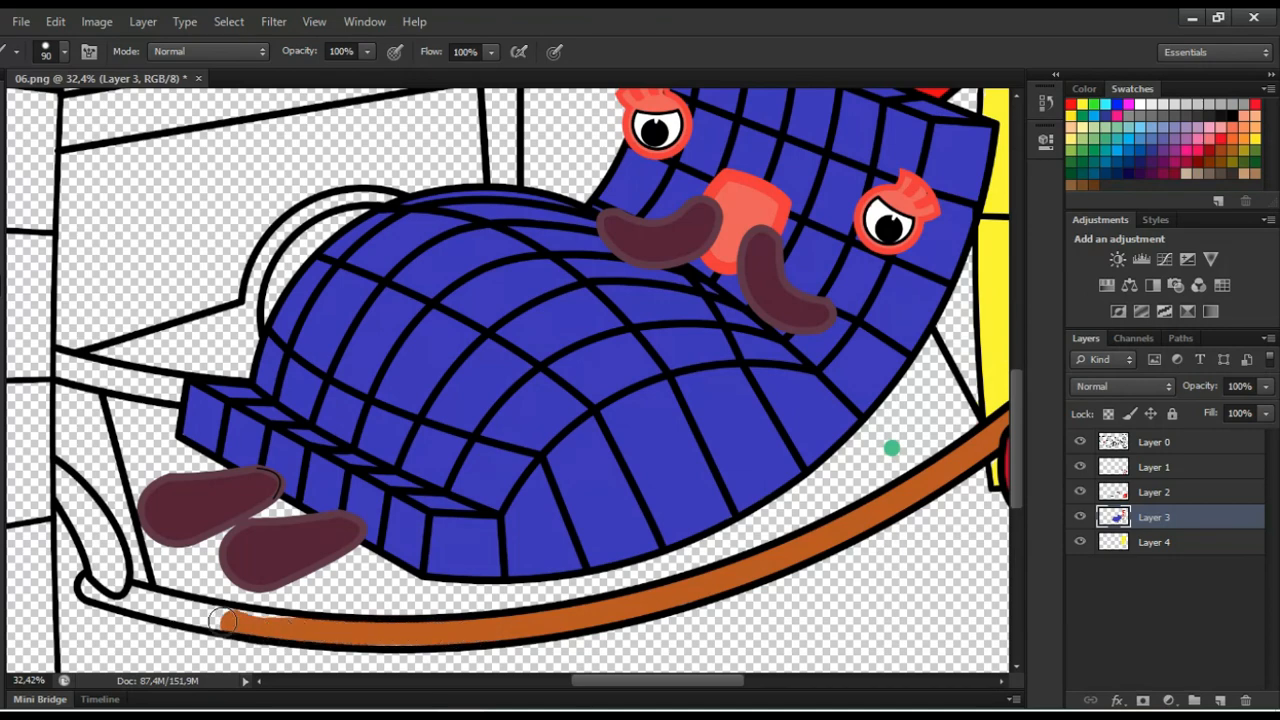
{"action": "left_click_drag", "start_coordinate": [224, 620], "coordinate": [150, 616]}
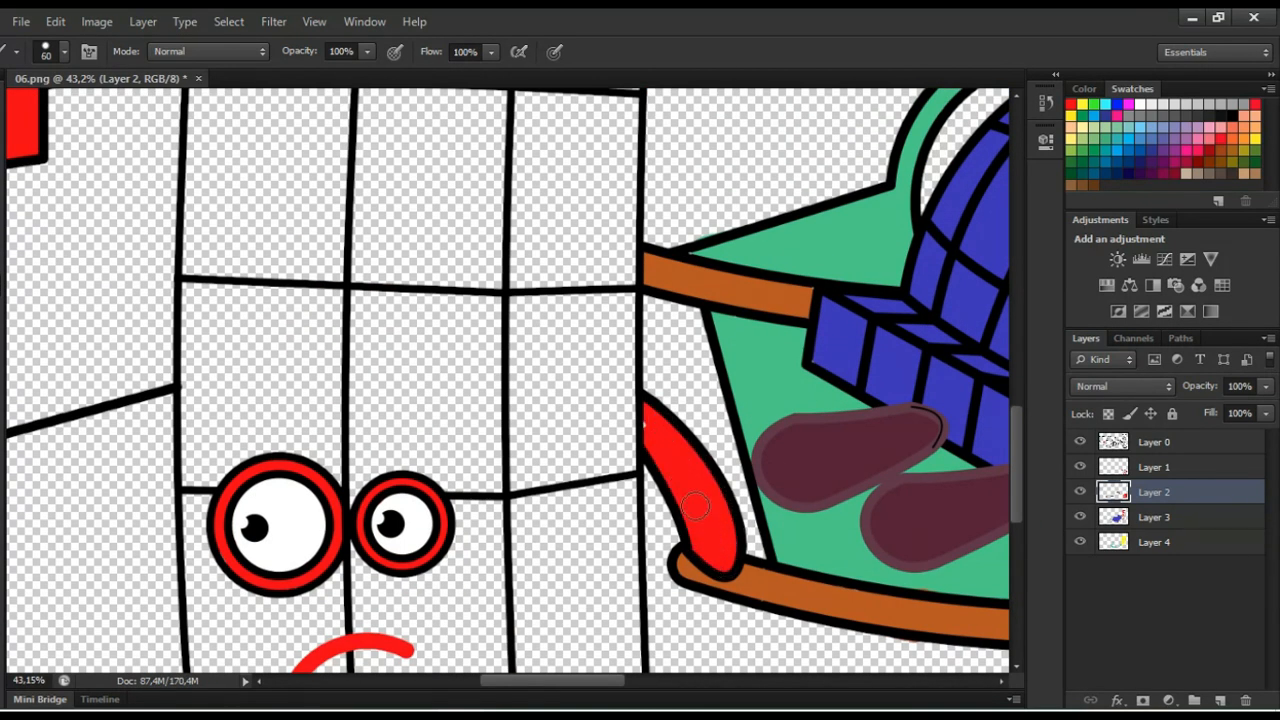
Brush red onto the top cubes of the white column character
{"action": "left_click", "coordinate": [1154, 516]}
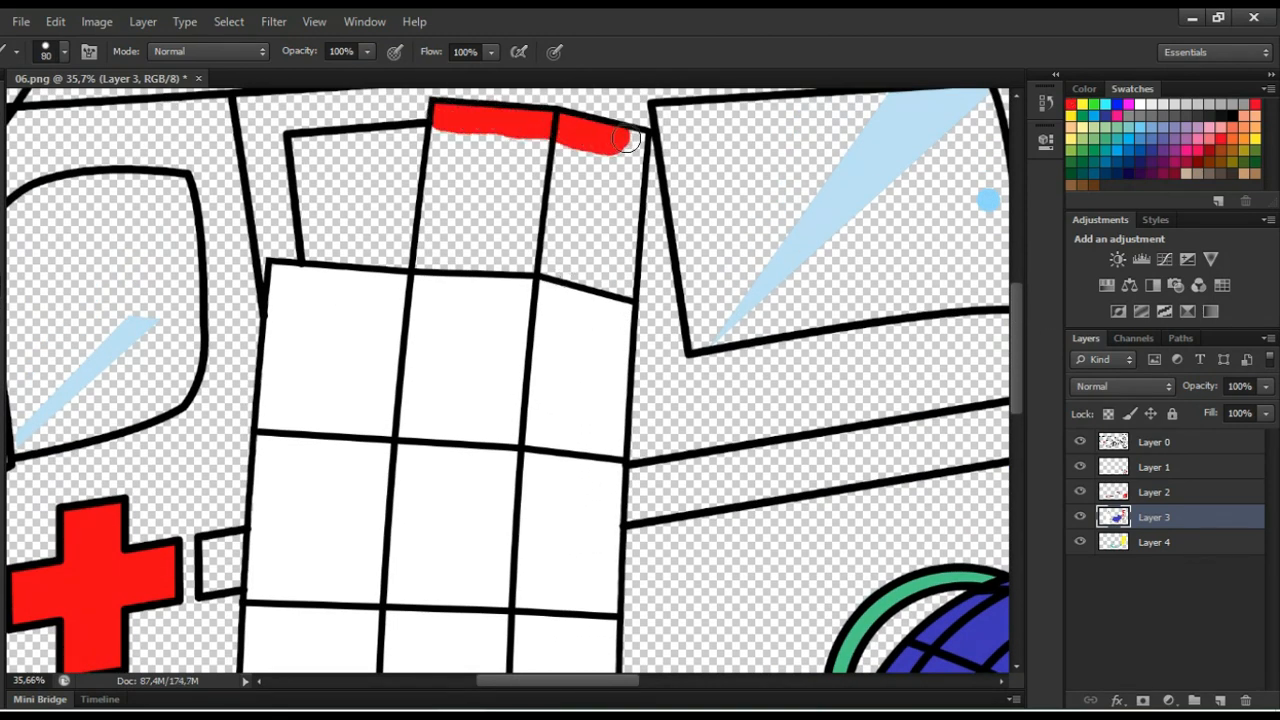
{"action": "left_click_drag", "start_coordinate": [610, 140], "coordinate": [444, 130]}
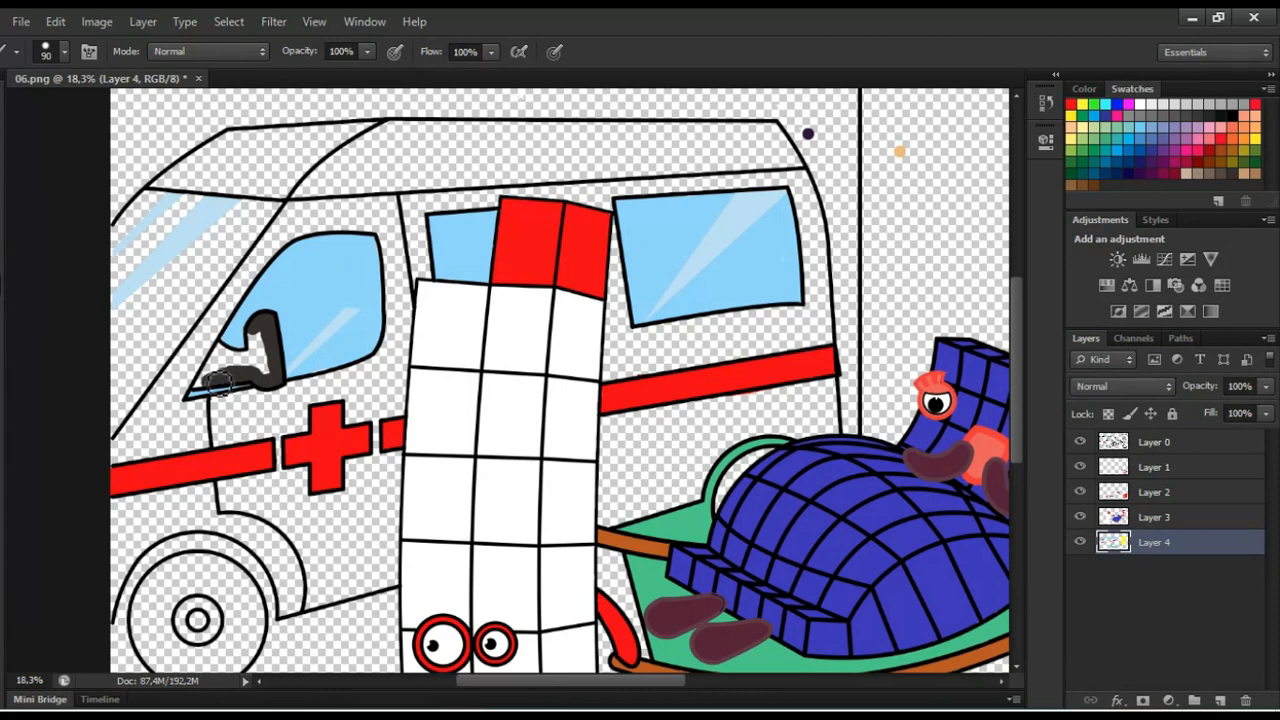
Add Layer 5 for the white ambulance body, then a new layer for the background
{"action": "left_click", "coordinate": [240, 370]}
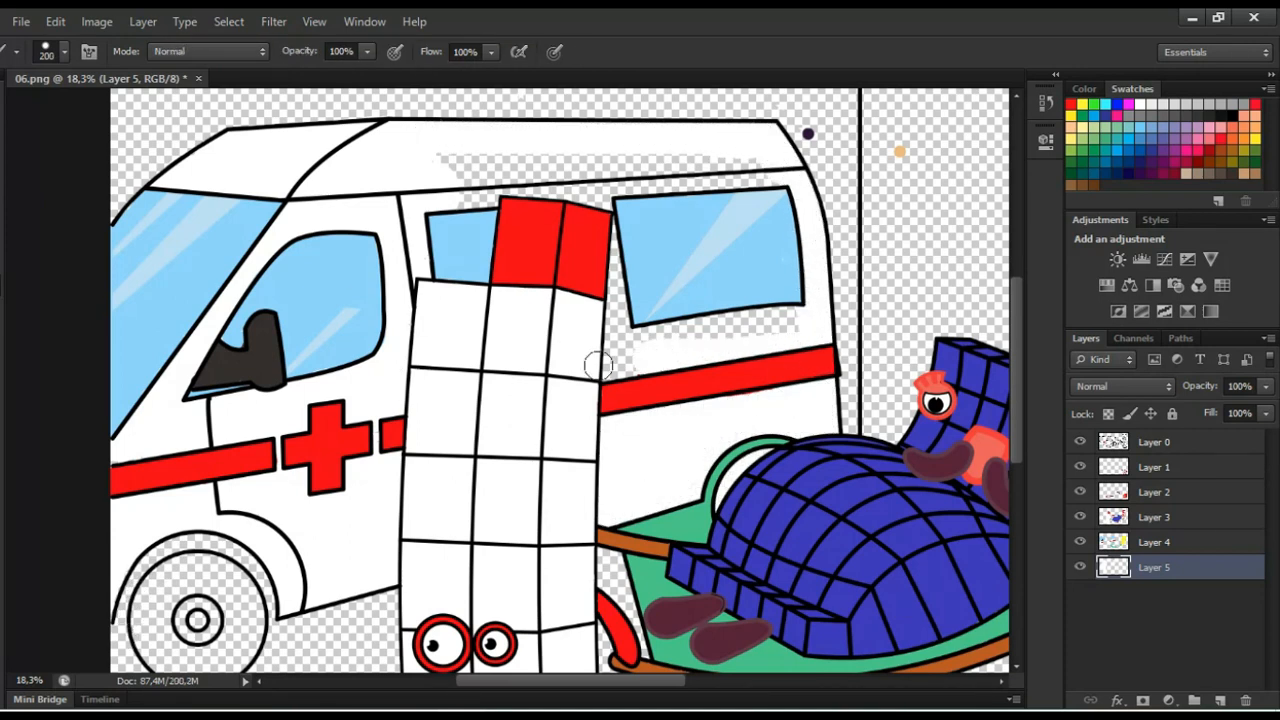
{"action": "scroll", "scroll_direction": "up", "scroll_amount": 3}
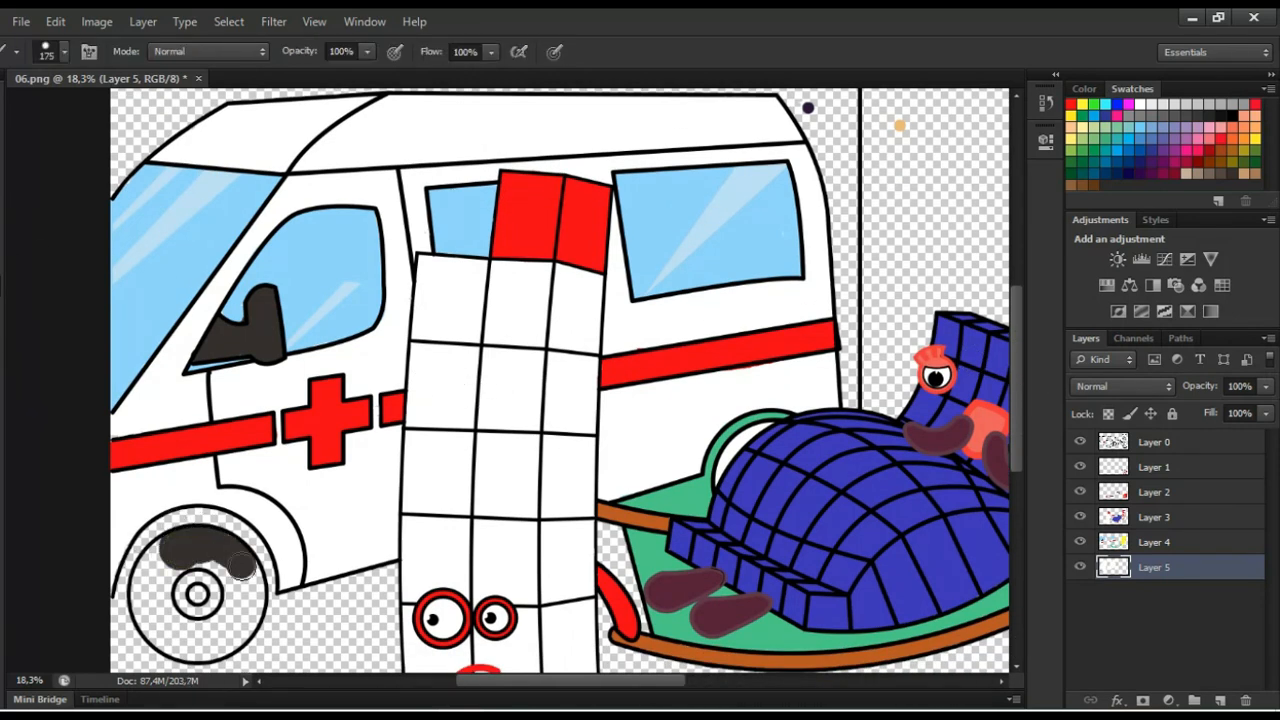
{"action": "left_click", "coordinate": [190, 590]}
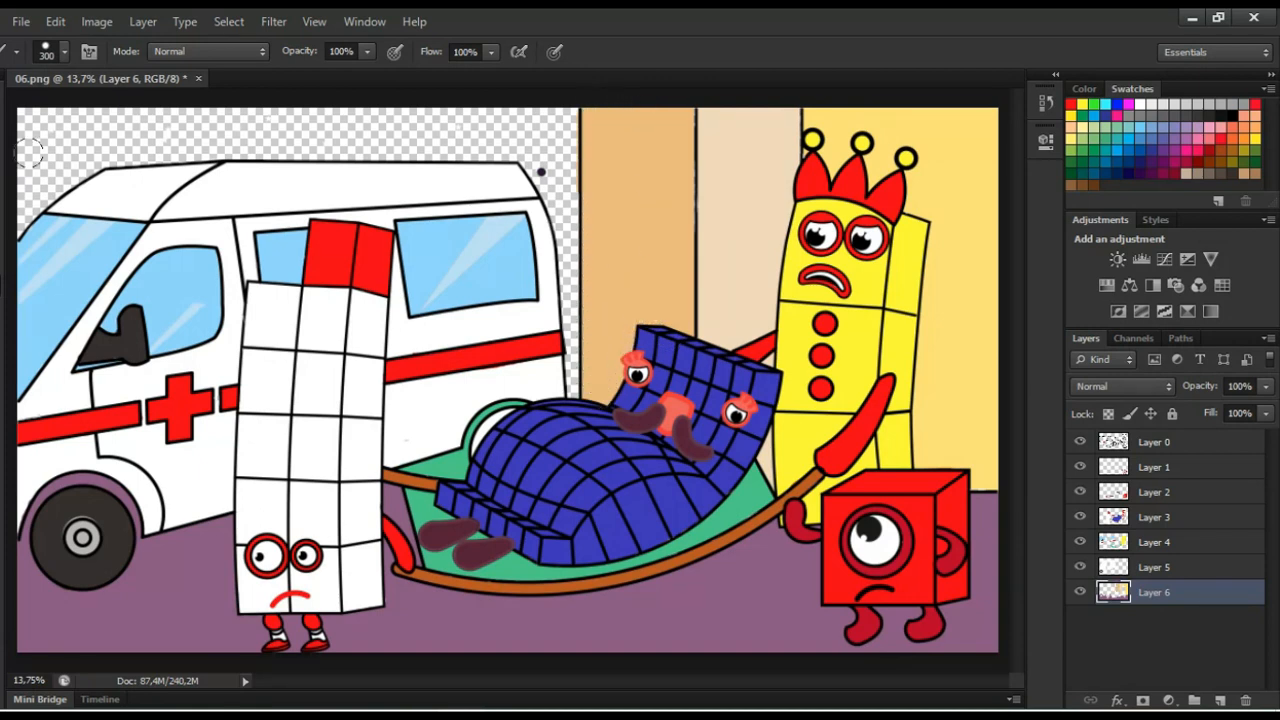
Brush dark purple onto the empty background above the ambulance
{"action": "left_click", "coordinate": [556, 140]}
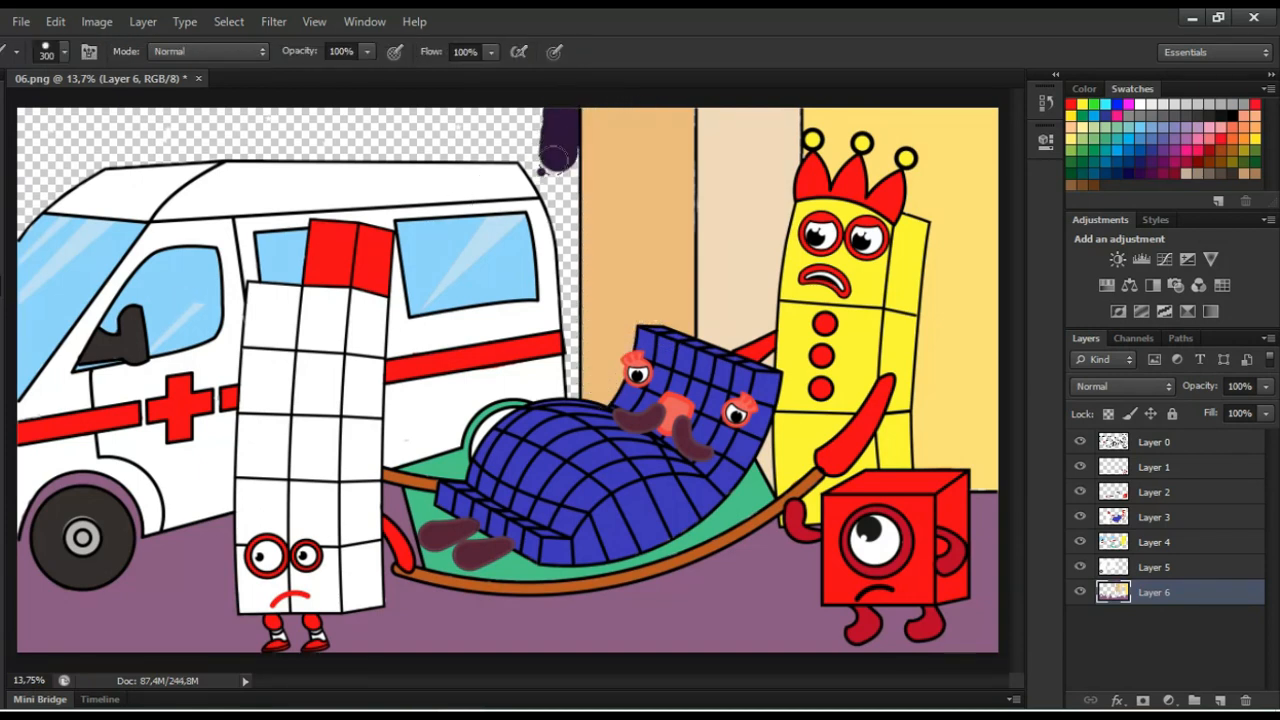